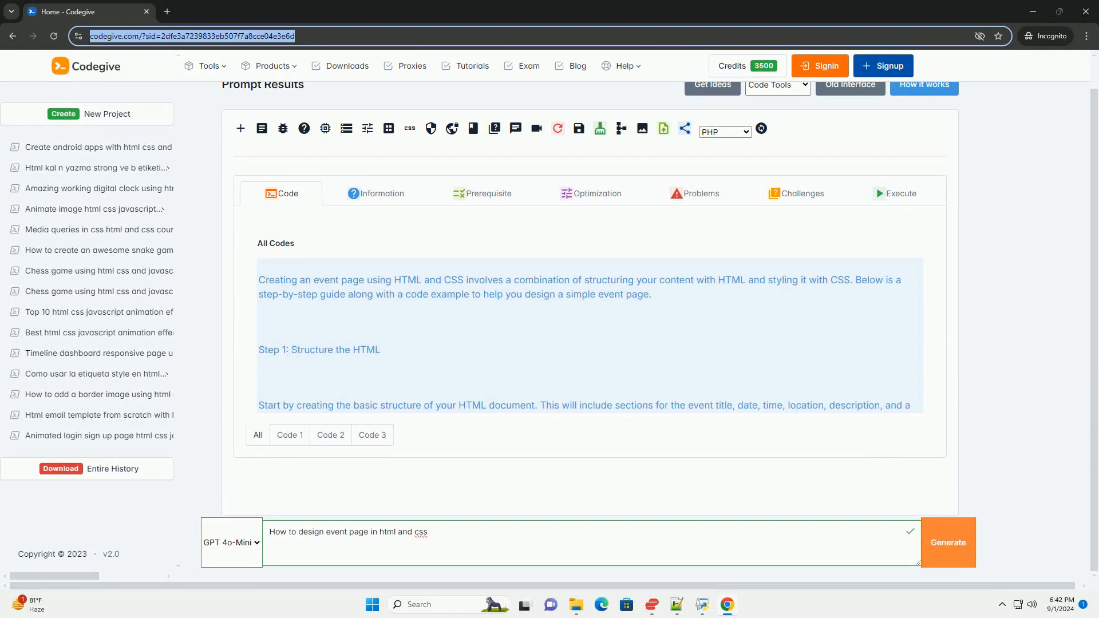
{"action": "scroll", "scroll_direction": "down", "scroll_amount": 3}
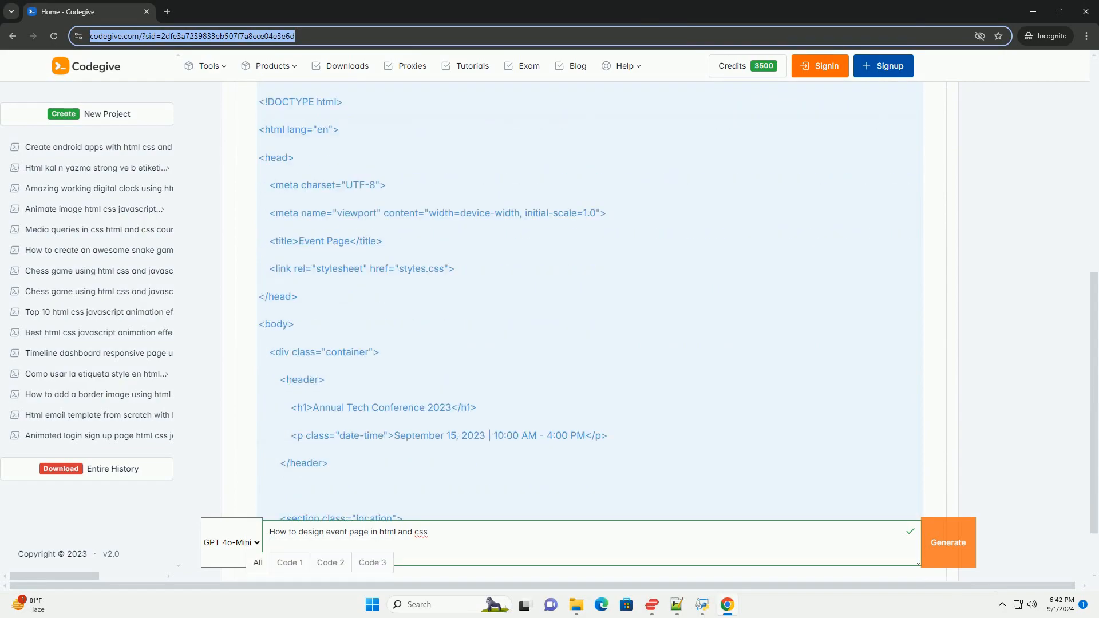
{"action": "scroll", "scroll_direction": "down", "scroll_amount": 3}
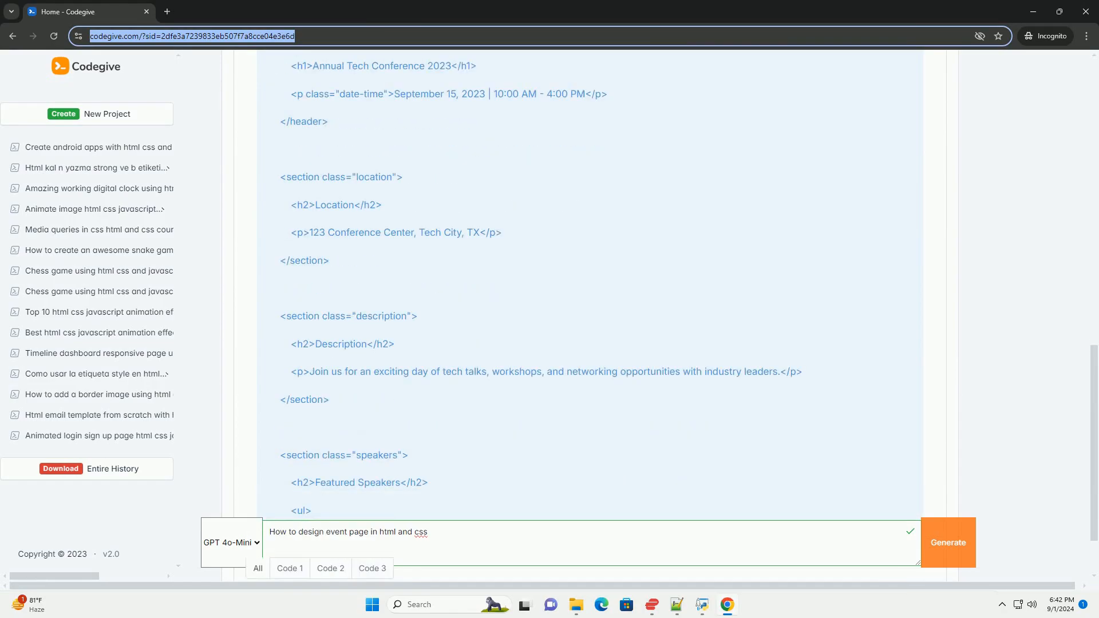
{"action": "scroll", "scroll_direction": "down", "scroll_amount": 3}
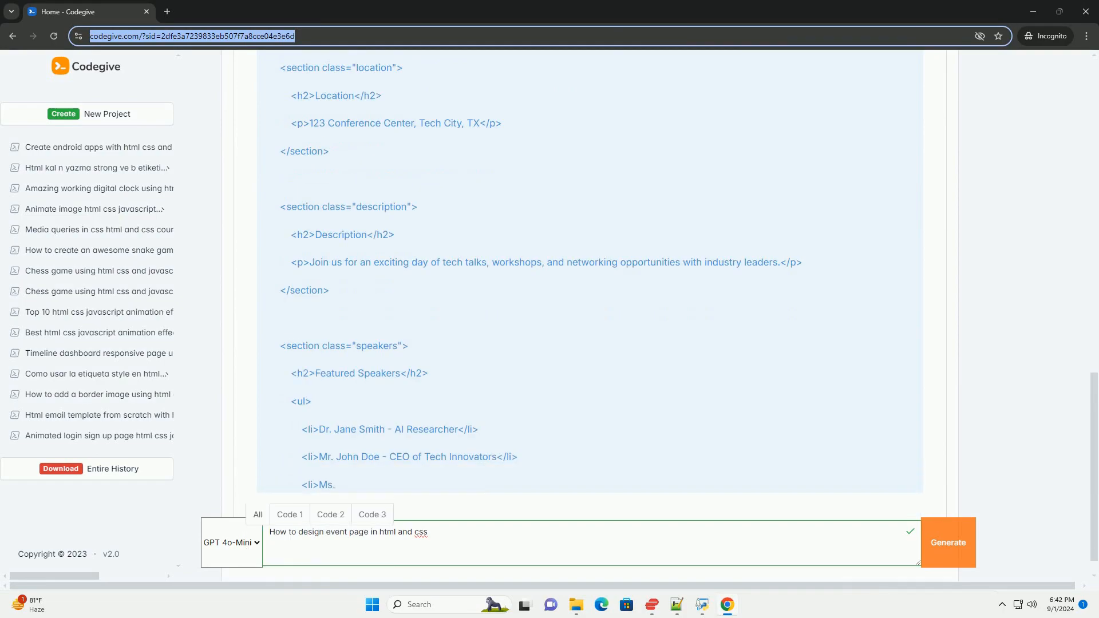
{"action": "scroll", "scroll_direction": "down", "scroll_amount": 3}
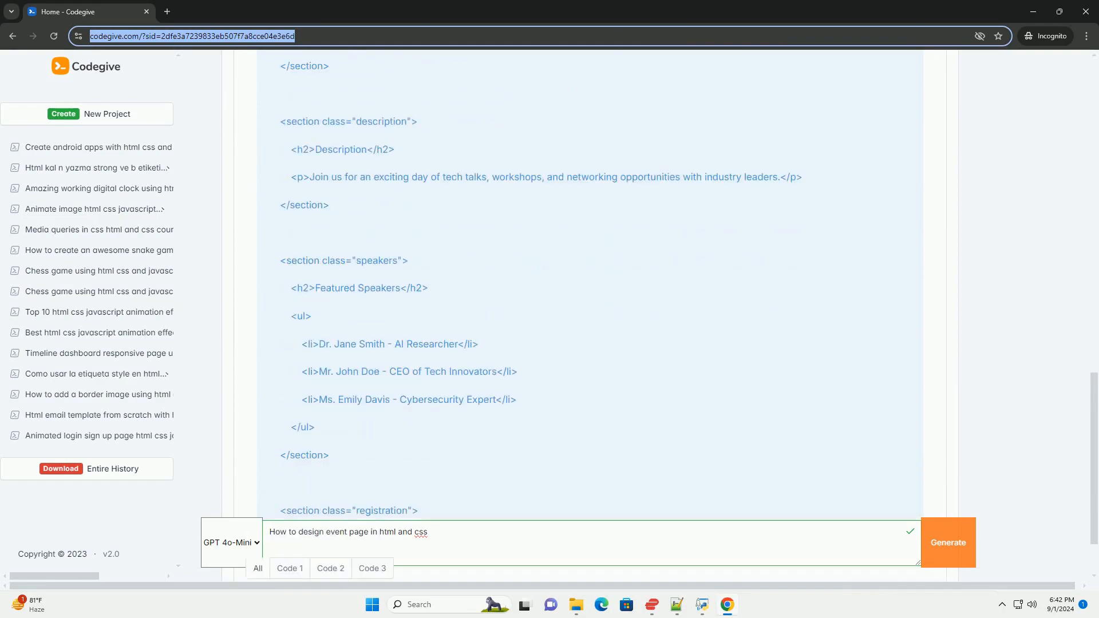
{"action": "scroll", "scroll_direction": "down", "scroll_amount": 3}
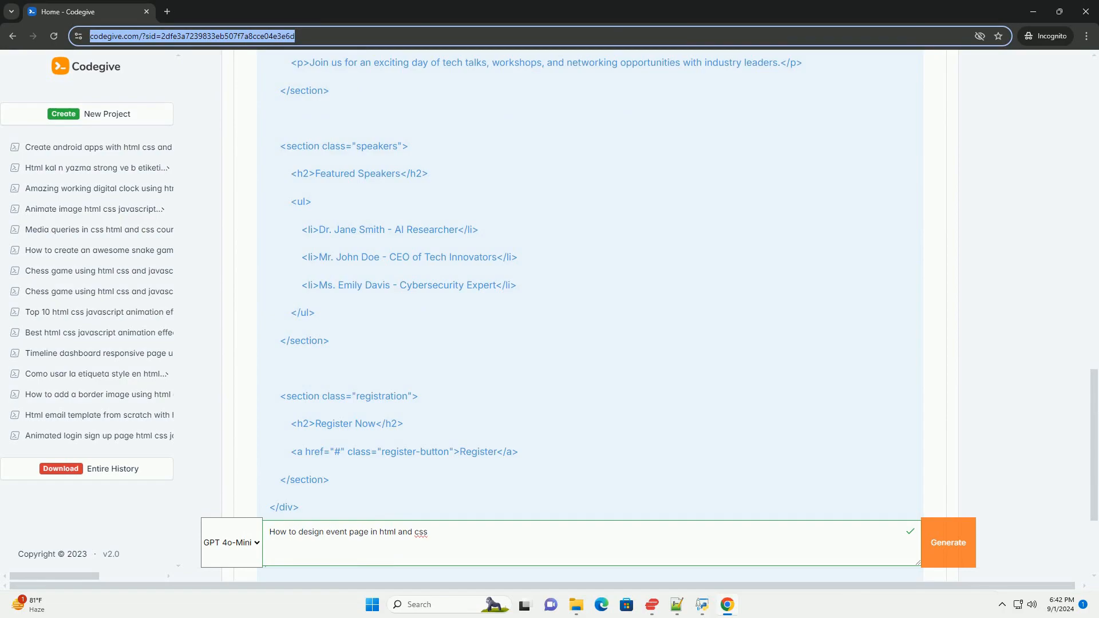
{"action": "scroll", "scroll_direction": "down", "scroll_amount": 3}
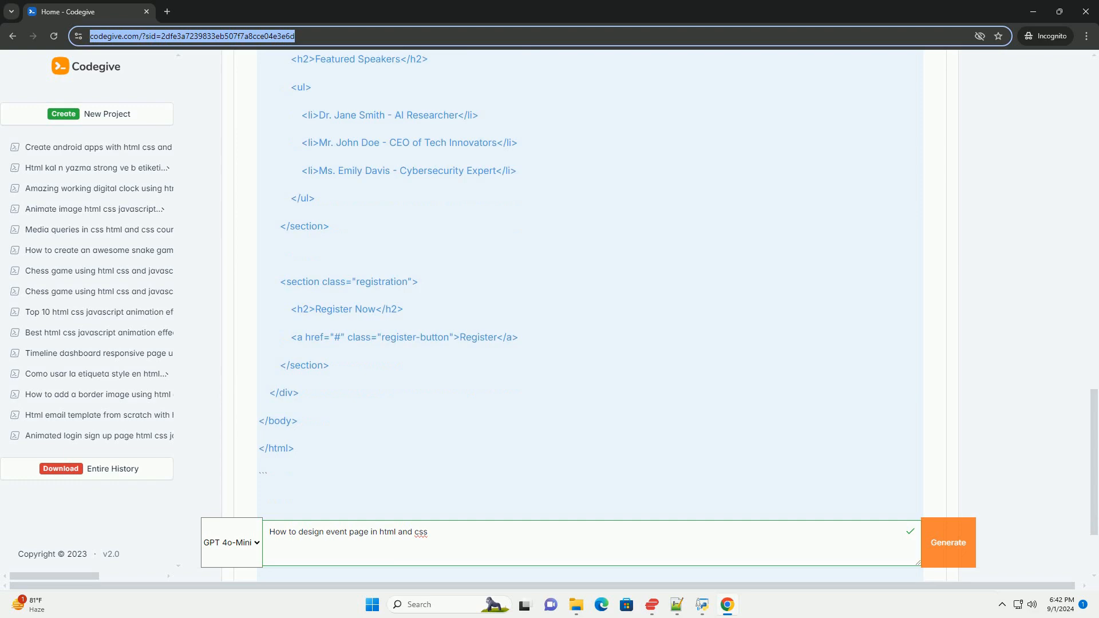
{"action": "scroll", "scroll_direction": "down", "scroll_amount": 3}
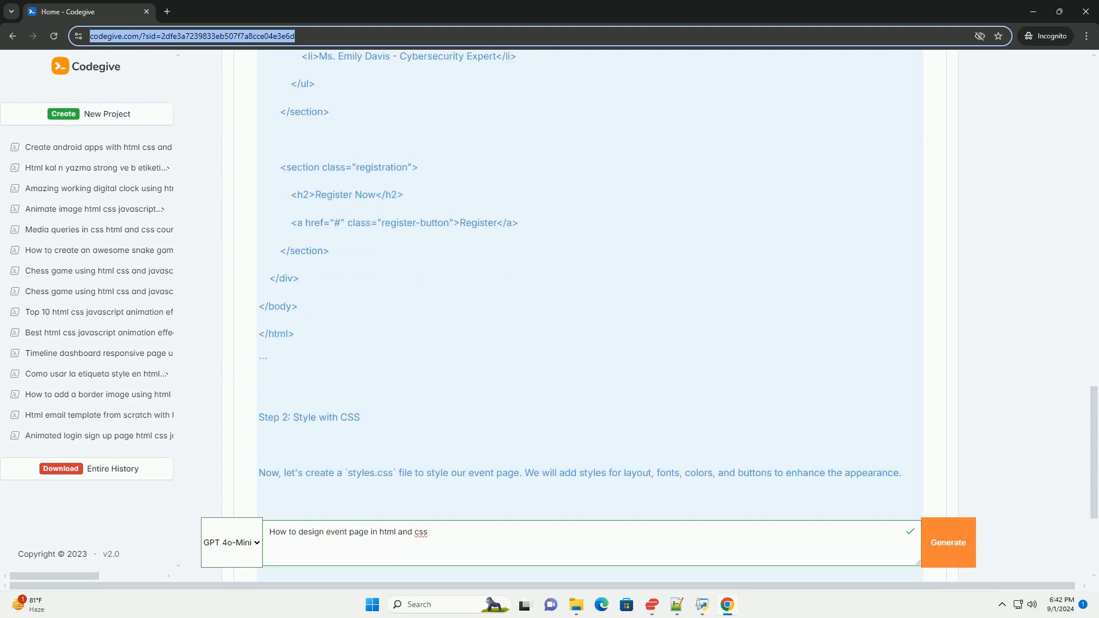
{"action": "scroll", "scroll_direction": "down", "scroll_amount": 3}
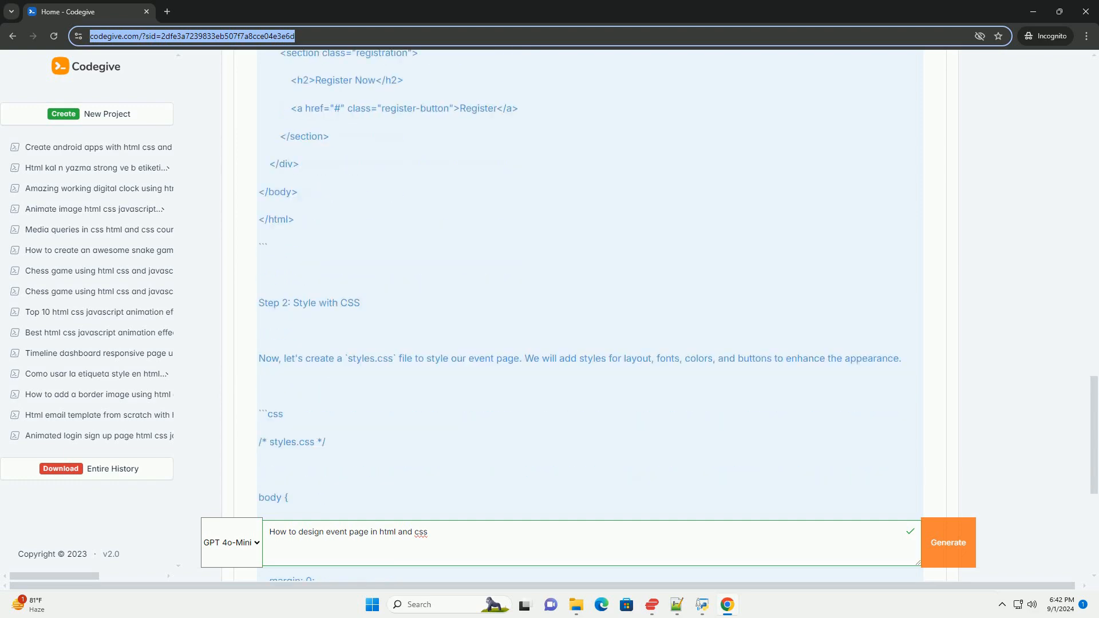
{"action": "scroll", "scroll_direction": "down", "scroll_amount": 3}
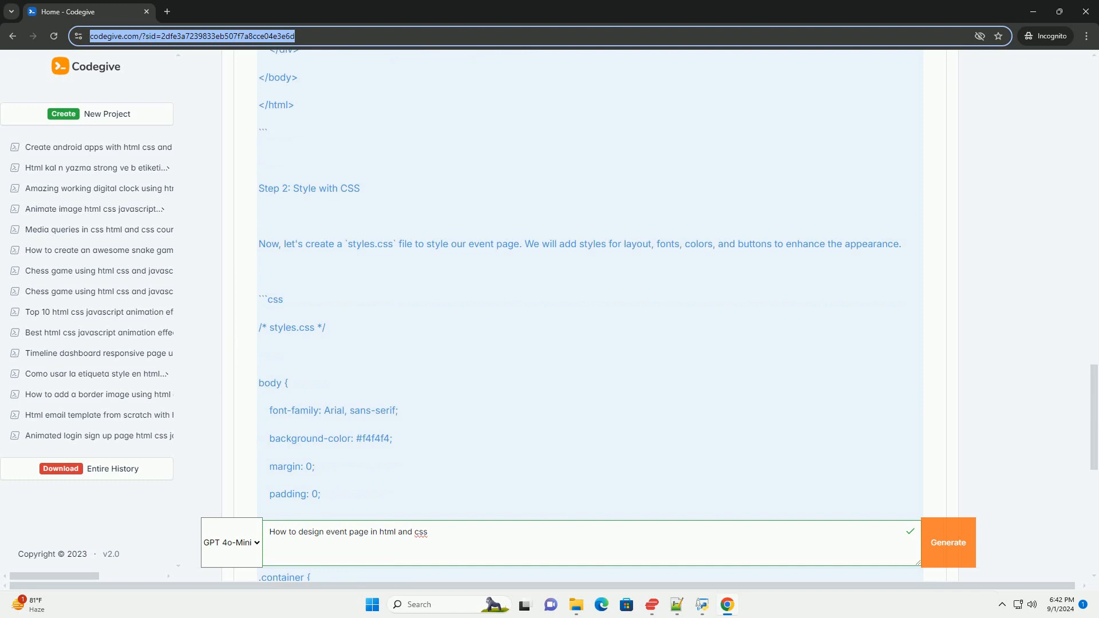
{"action": "scroll", "scroll_direction": "down", "scroll_amount": 3}
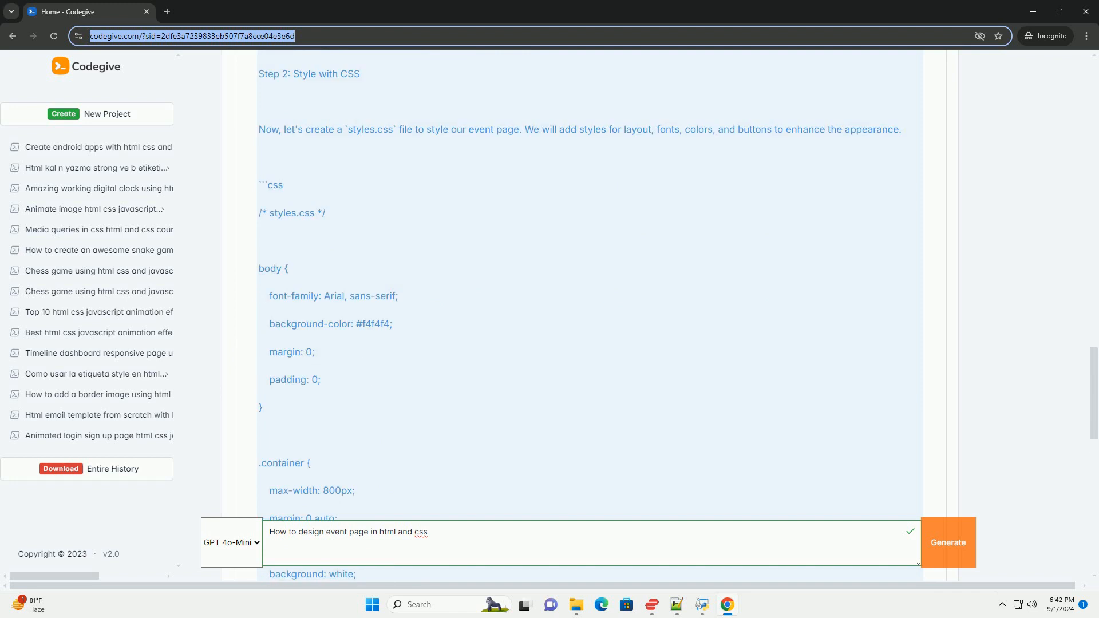
{"action": "scroll", "scroll_direction": "down", "scroll_amount": 3}
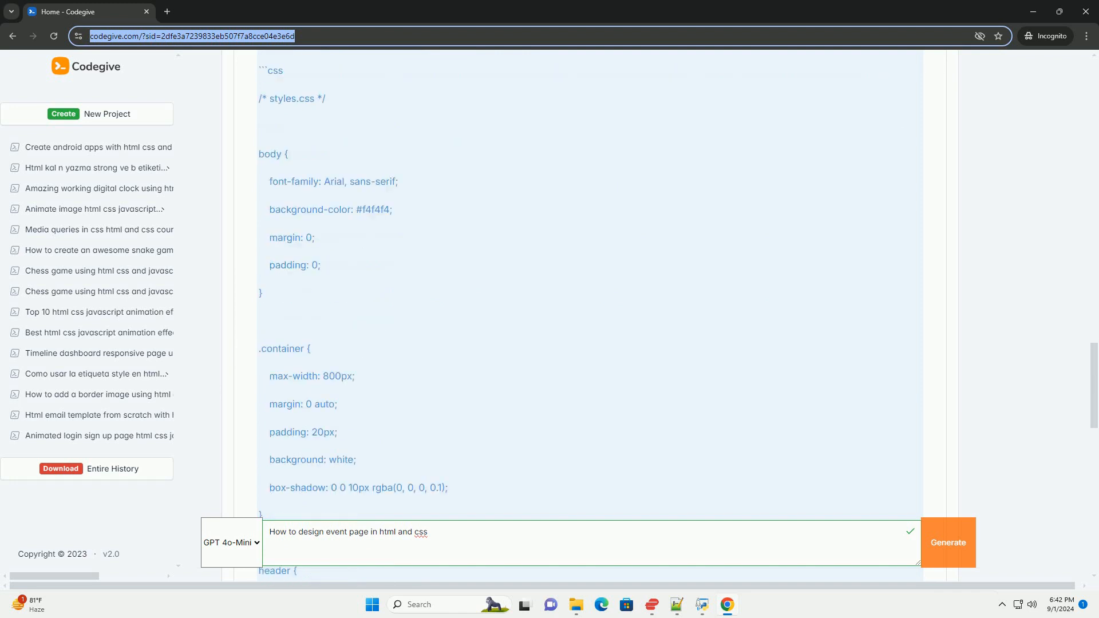
{"action": "scroll", "scroll_direction": "down", "scroll_amount": 3}
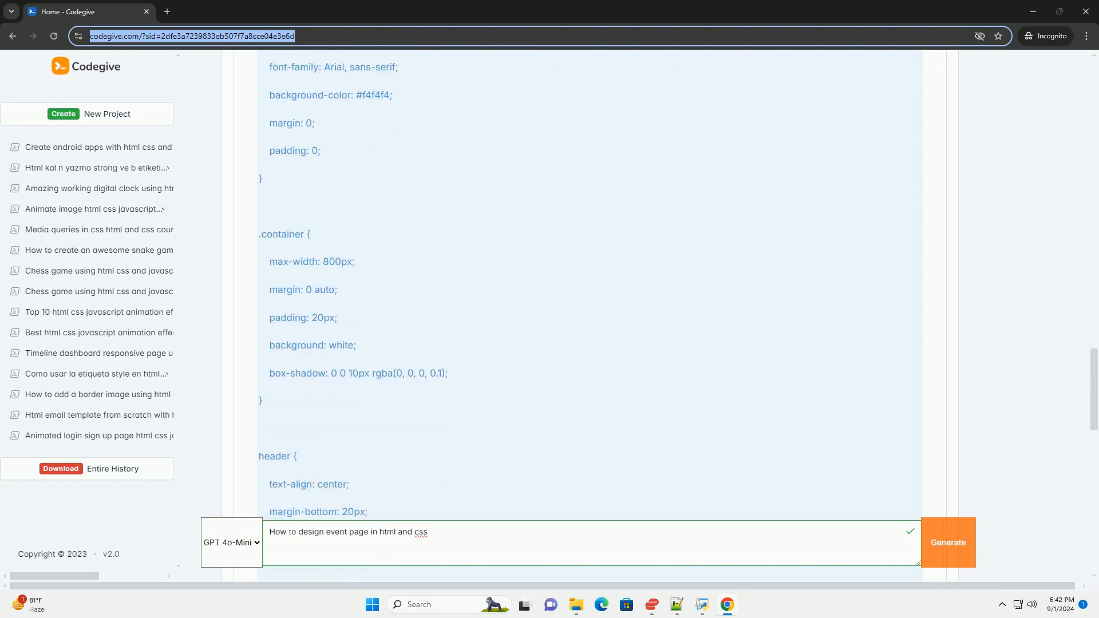
{"action": "scroll", "scroll_direction": "down", "scroll_amount": 3}
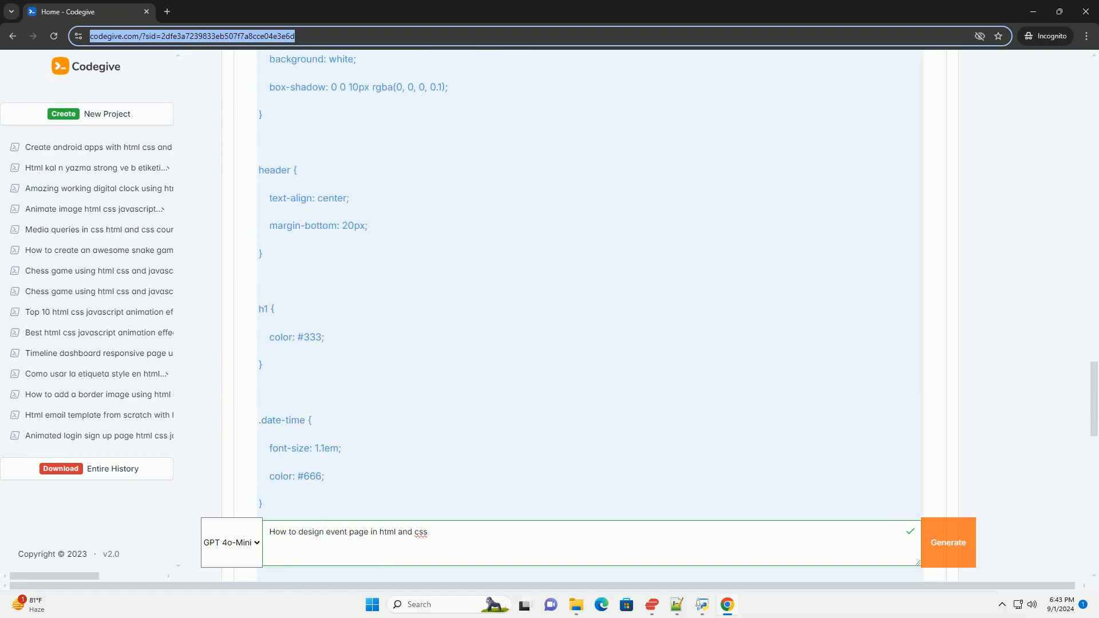
{"action": "scroll", "scroll_direction": "down", "scroll_amount": 3}
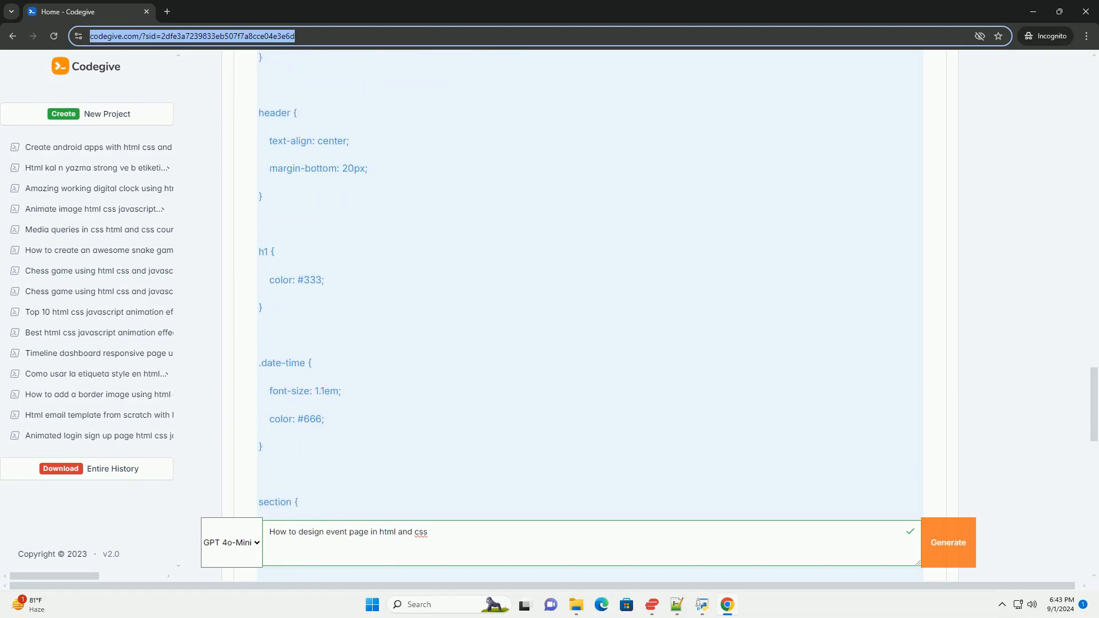
{"action": "scroll", "scroll_direction": "down", "scroll_amount": 3}
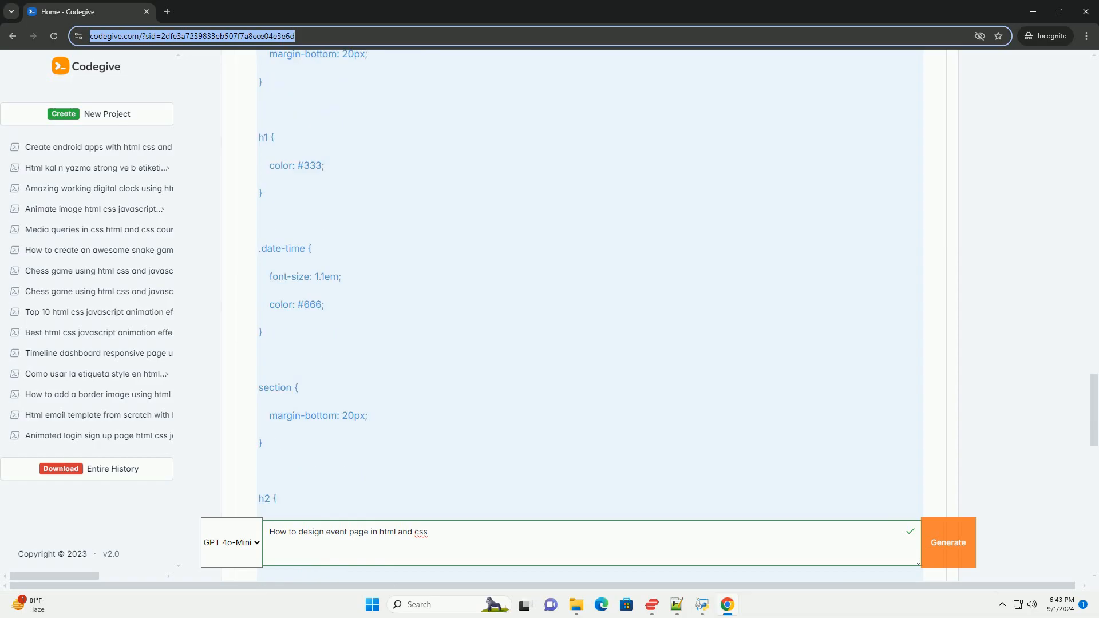
{"action": "scroll", "scroll_direction": "down", "scroll_amount": 3}
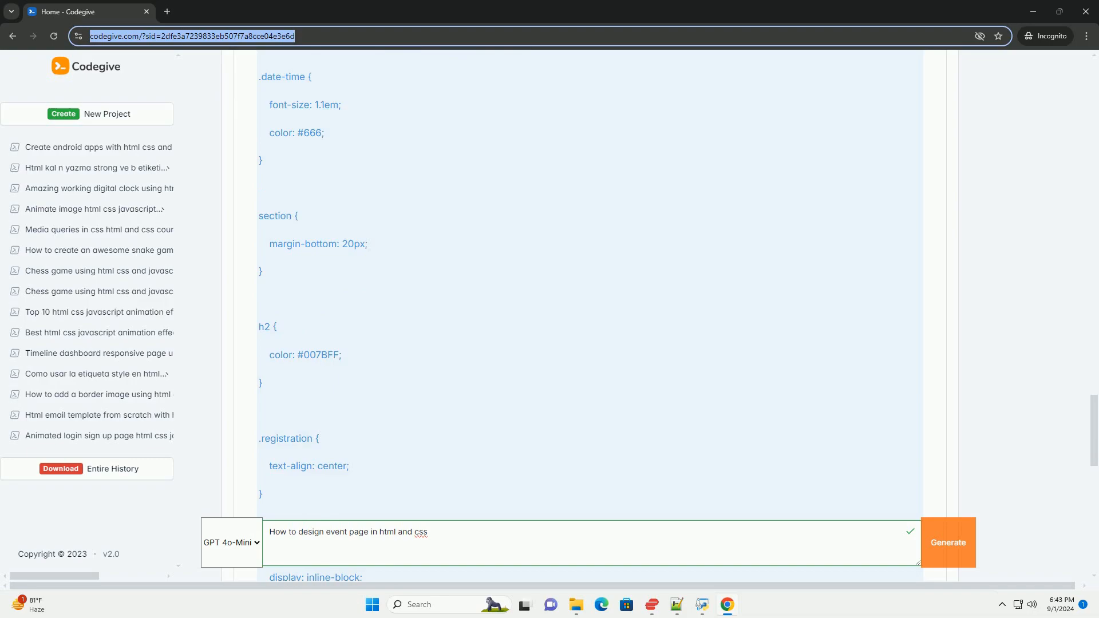
{"action": "scroll", "scroll_direction": "down", "scroll_amount": 3}
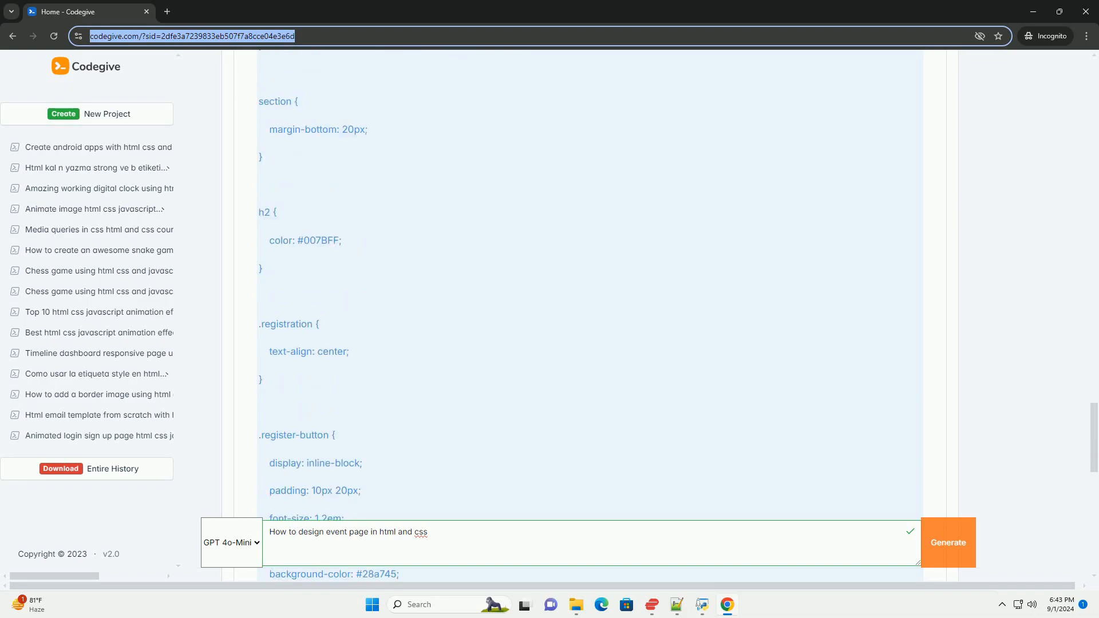
{"action": "scroll", "scroll_direction": "down", "scroll_amount": 3}
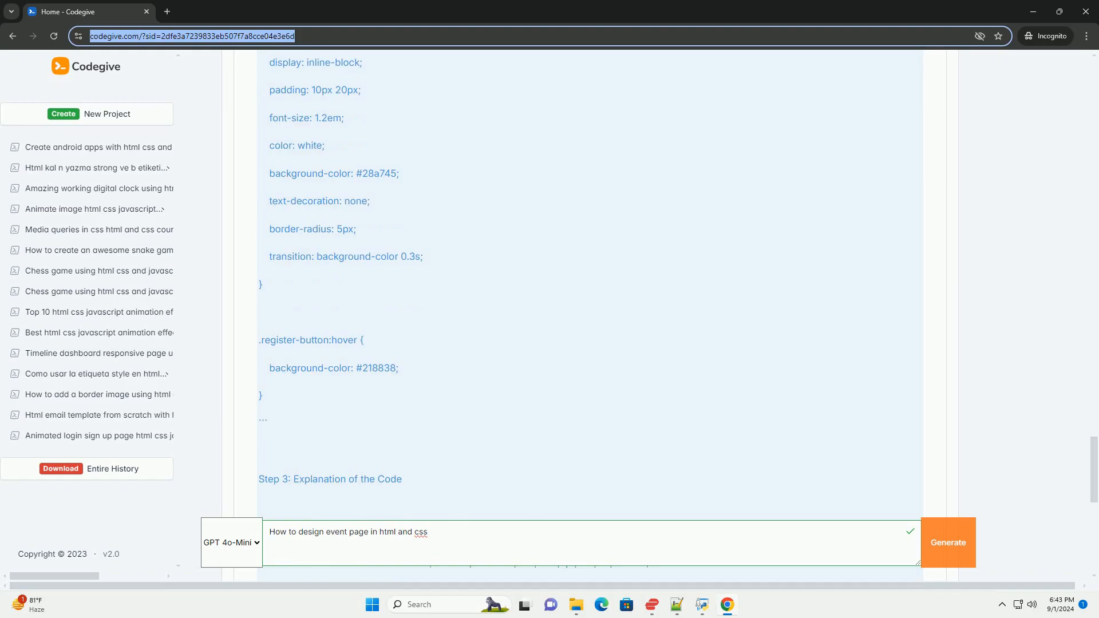
{"action": "scroll", "scroll_direction": "down", "scroll_amount": 3}
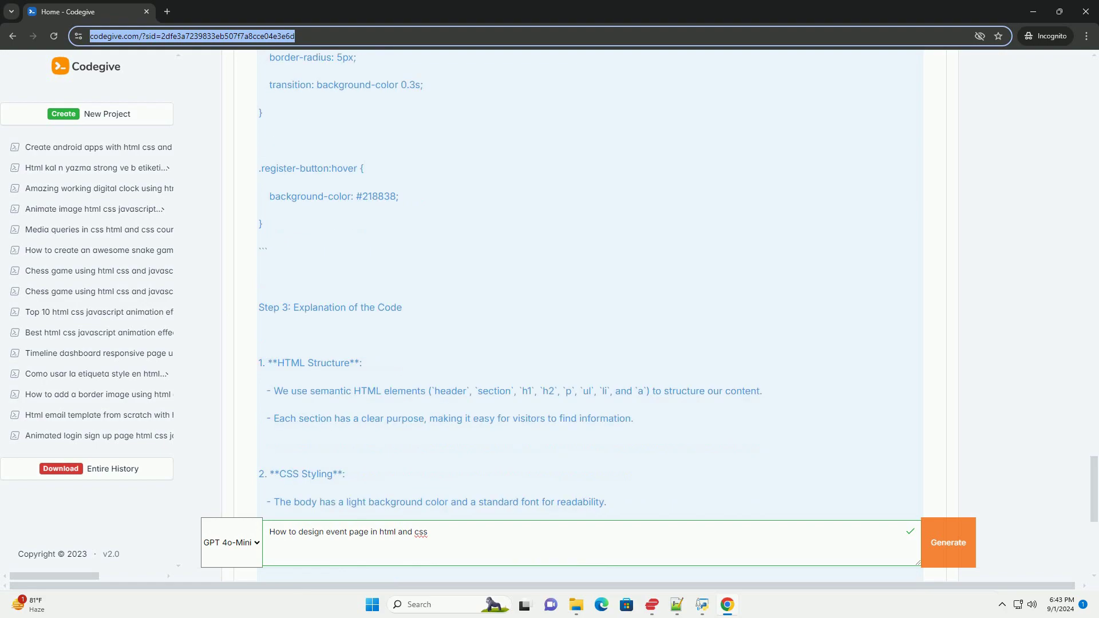